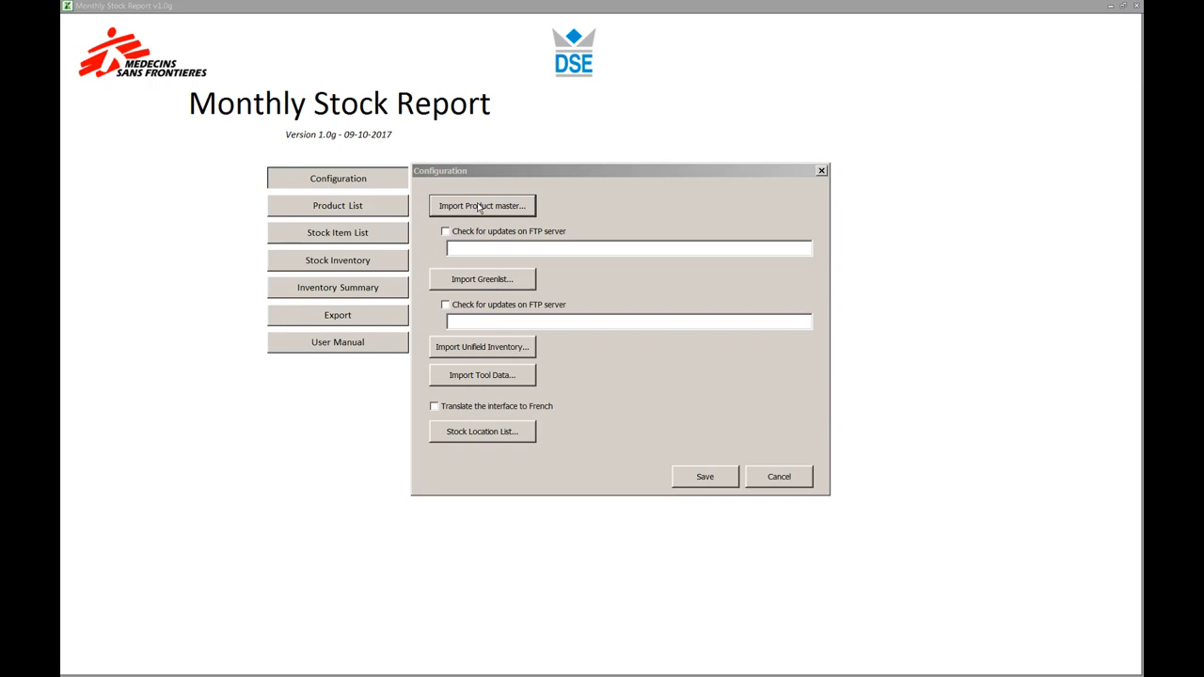
Launch Import Product master and choose product-export.csv from the Desktop.
left_click(481, 205)
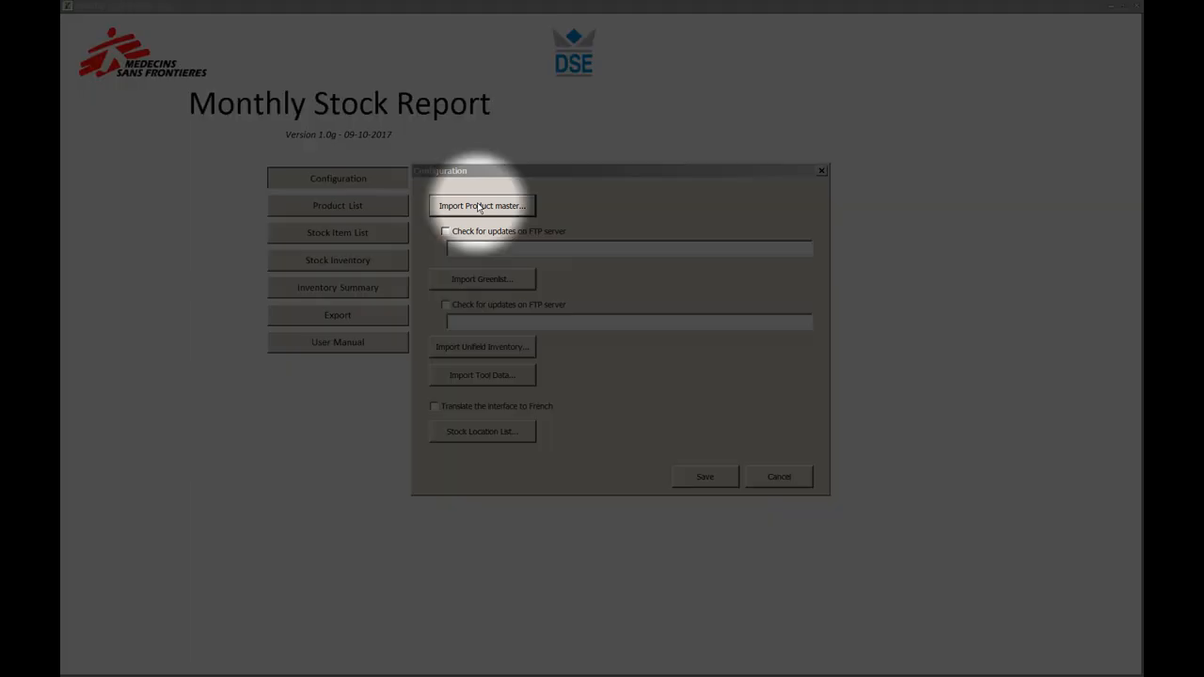
left_click(482, 205)
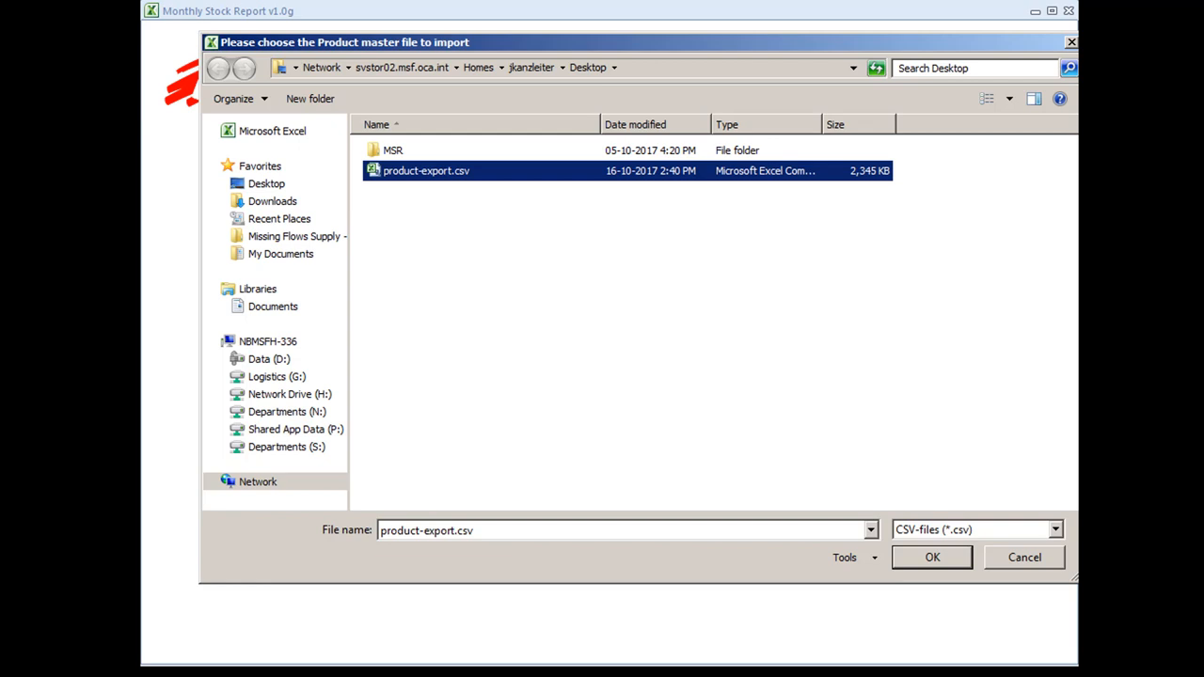
Confirm the product-export.csv import so 16,027 products are processed, dismissing the log prompt.
left_click(931, 557)
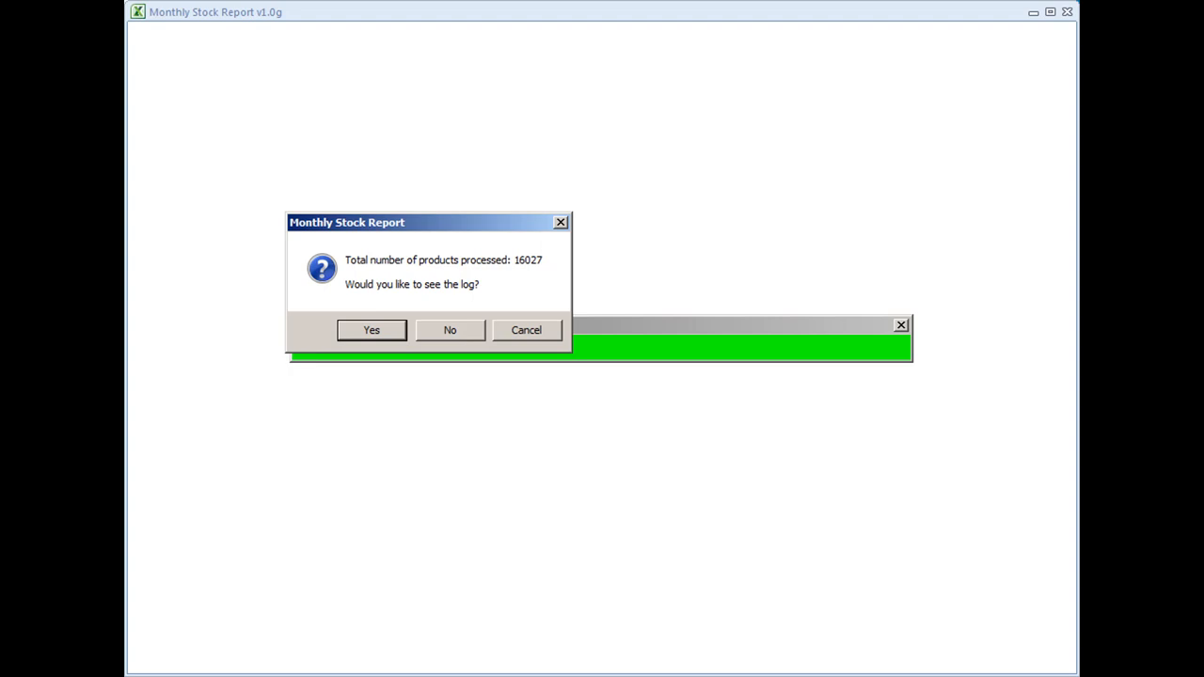
left_click(450, 329)
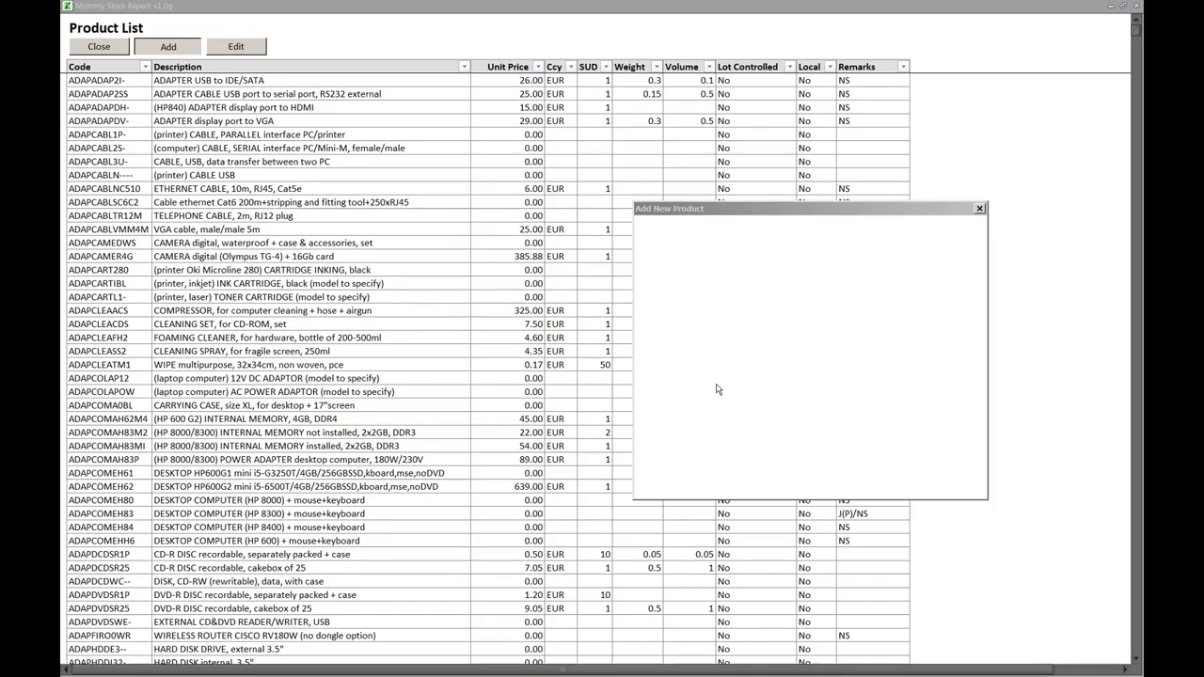
Close the Product List form to return to the main menu.
left_click(168, 45)
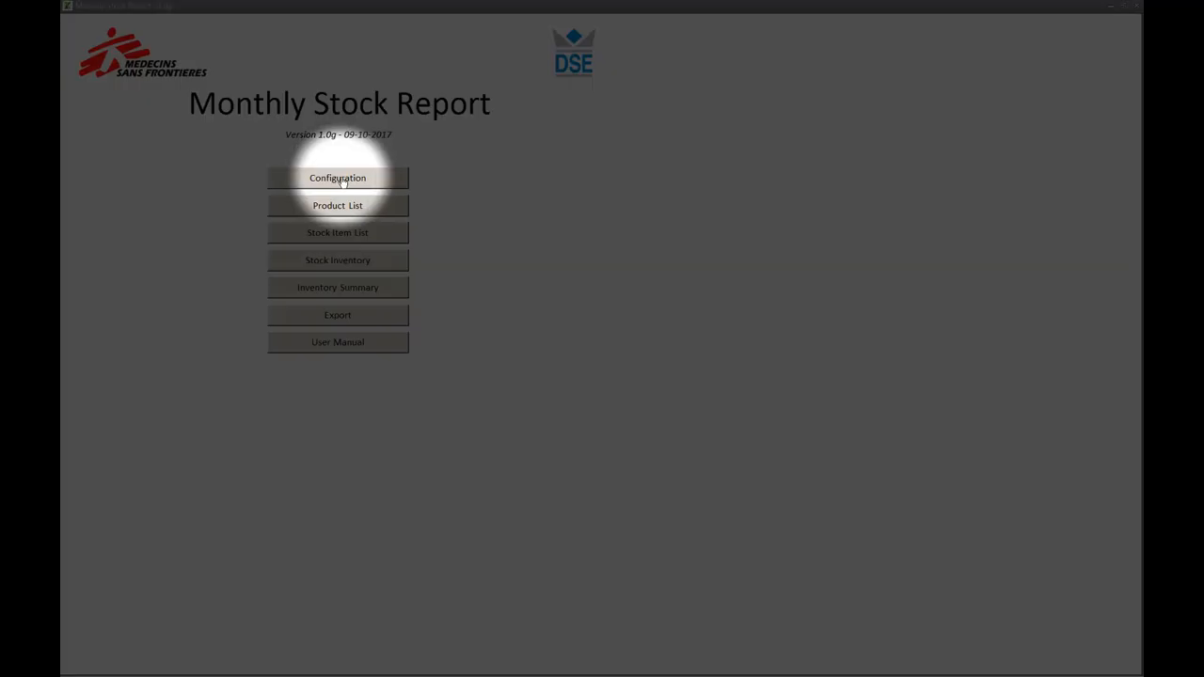
From Configuration, launch Import Greenlist with the file picker on the Data drive.
left_click(336, 177)
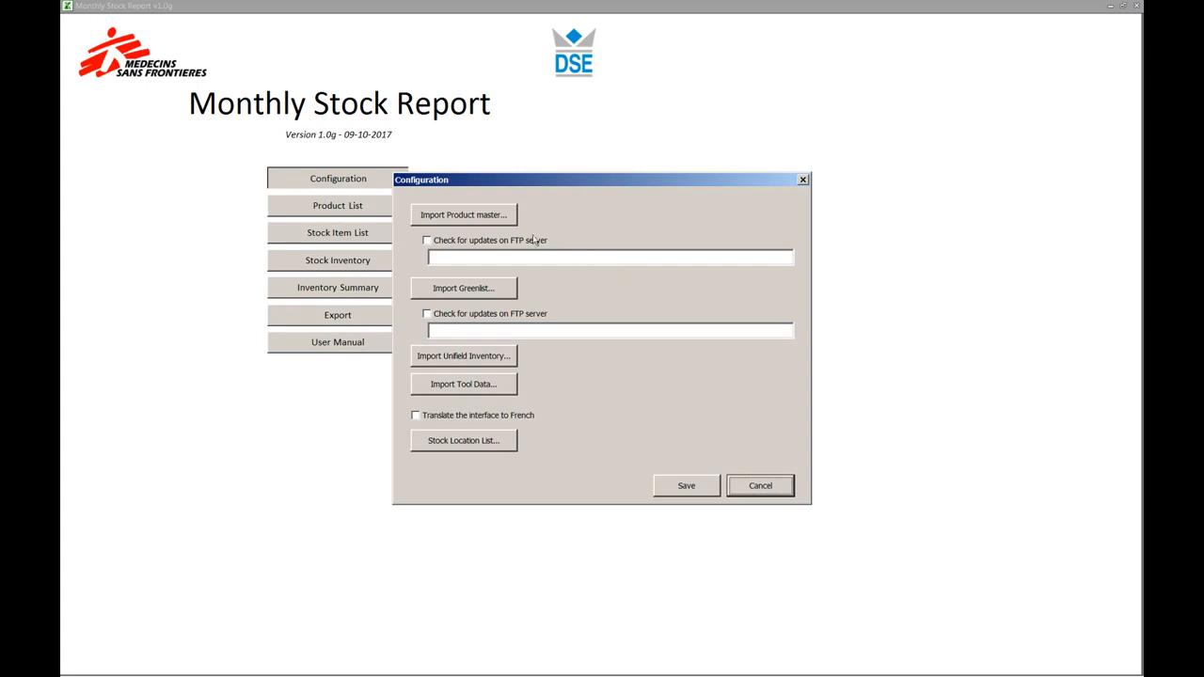
left_click(462, 288)
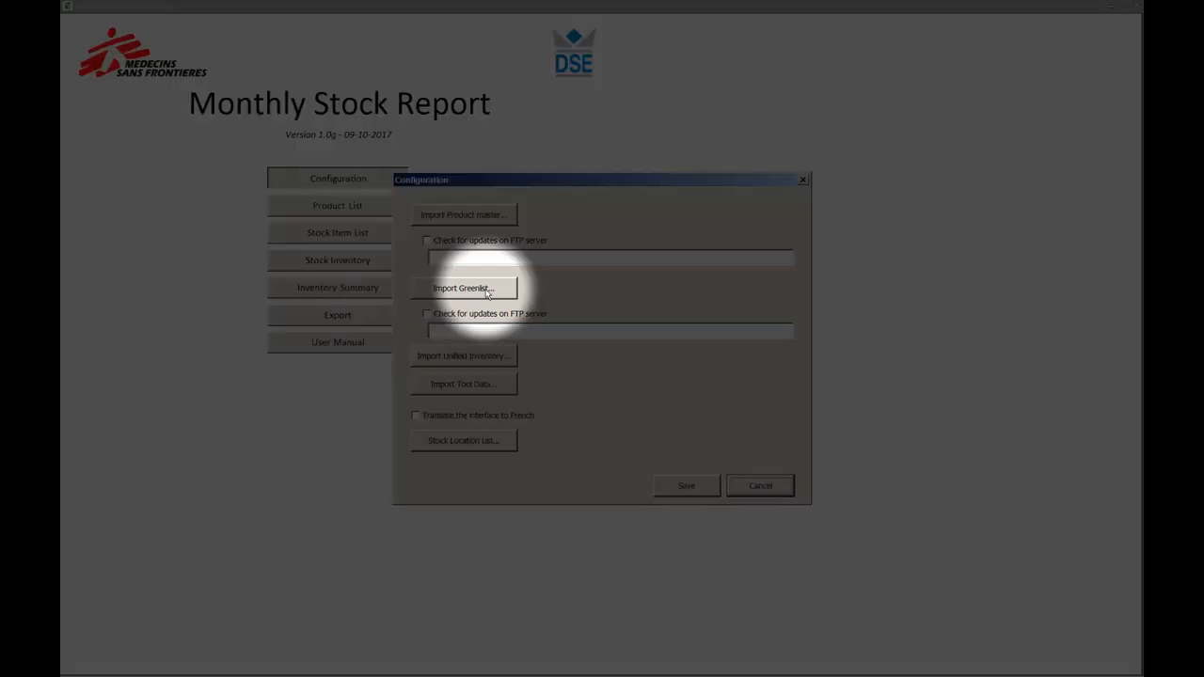
left_click(463, 288)
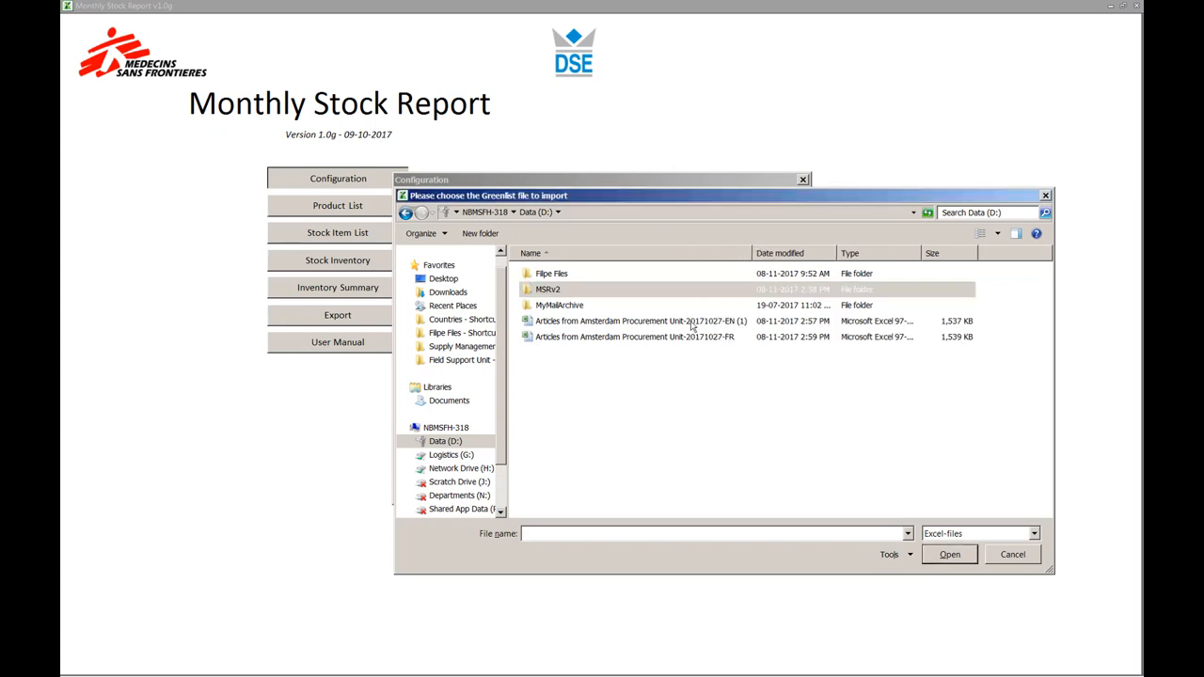
Import 'Articles from Amsterdam Procurement Unit-20171027-EN (1)' as the green list.
left_click(639, 320)
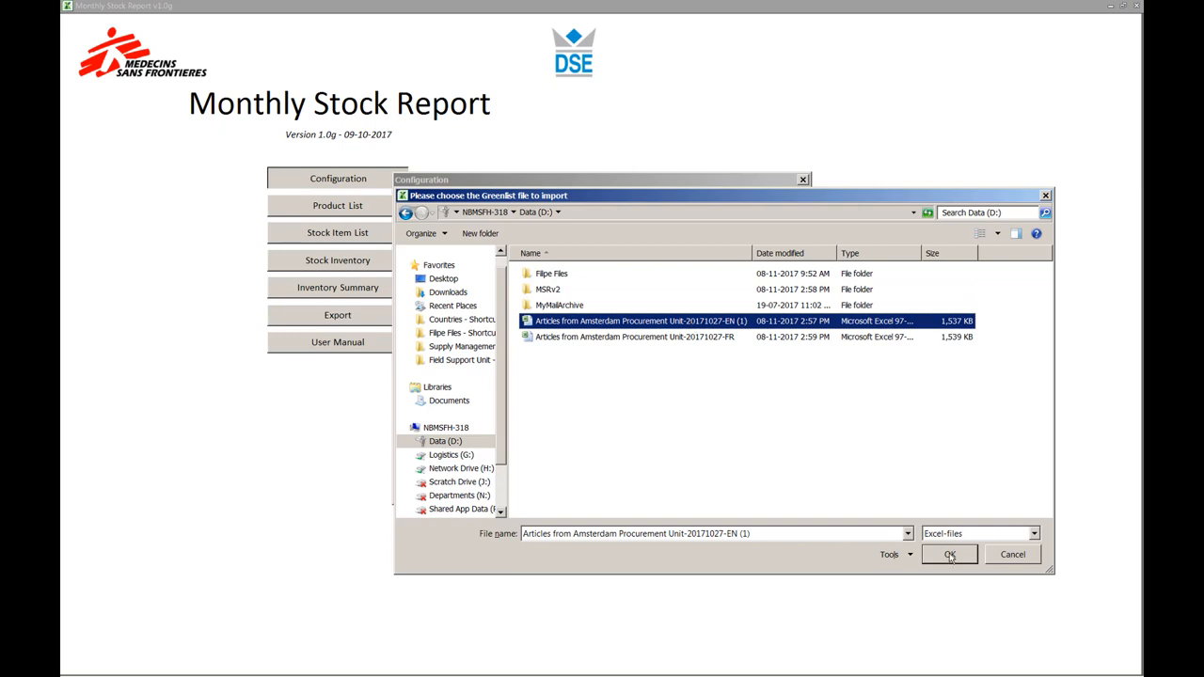
left_click(948, 553)
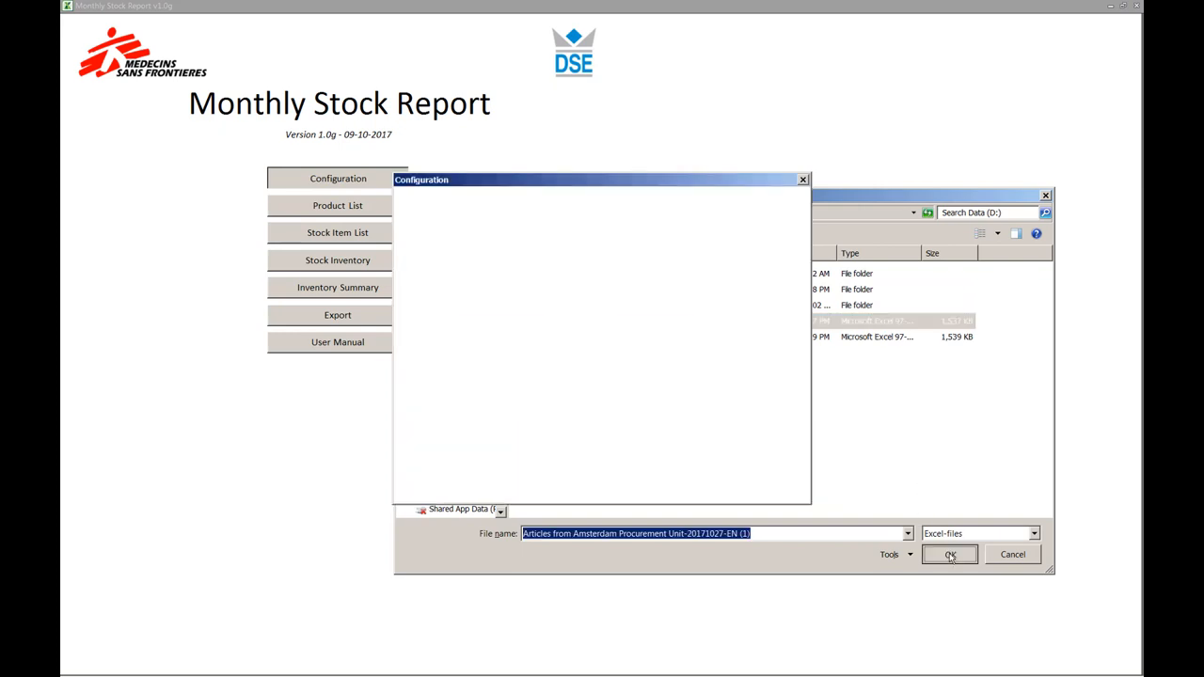
left_click(948, 553)
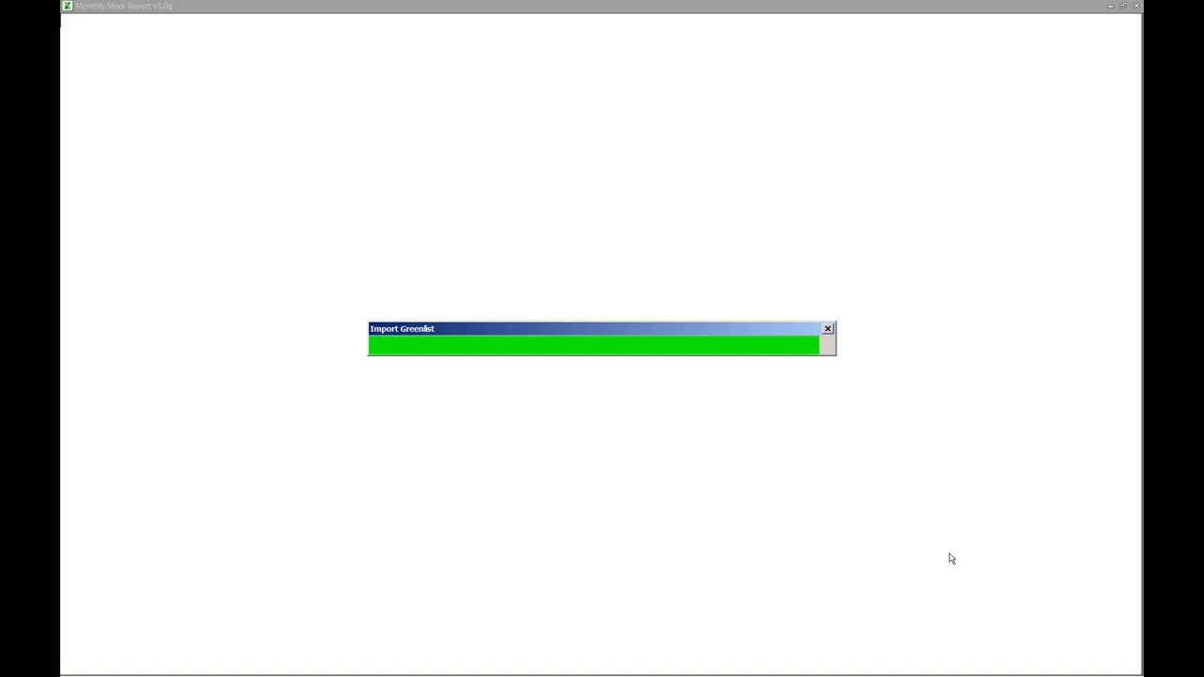